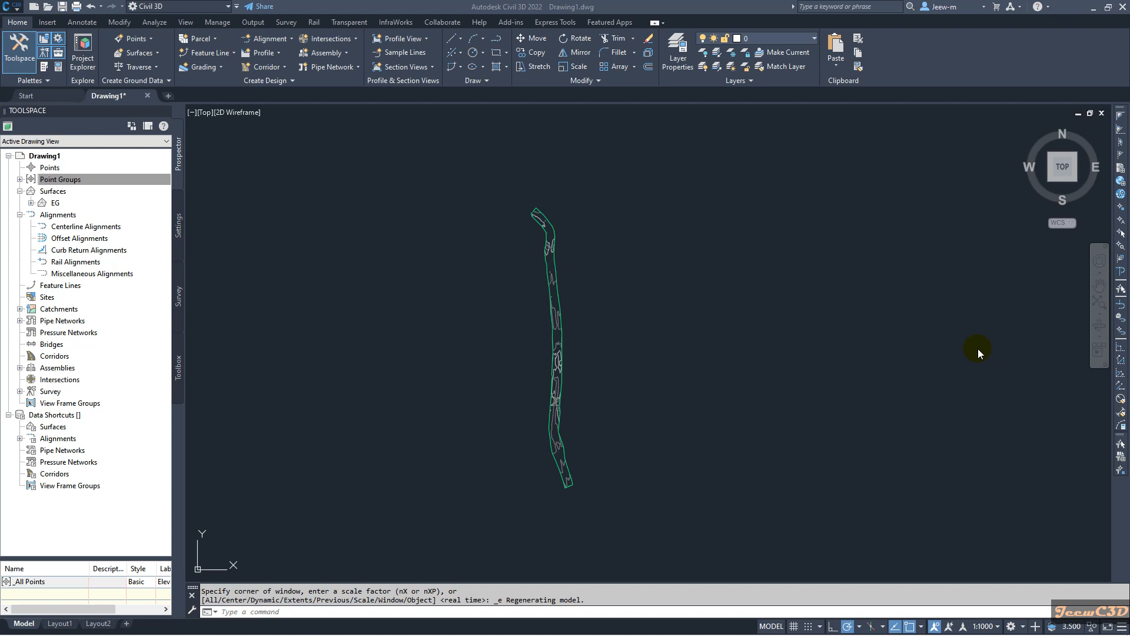
pyautogui.moveTo(940, 358)
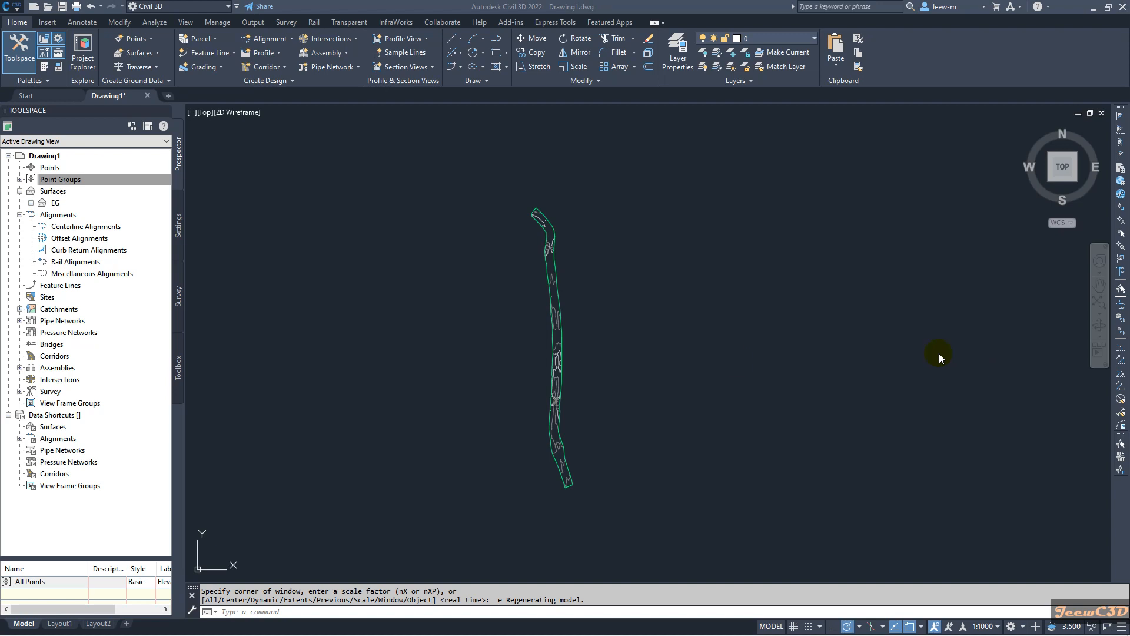
pyautogui.moveTo(693, 348)
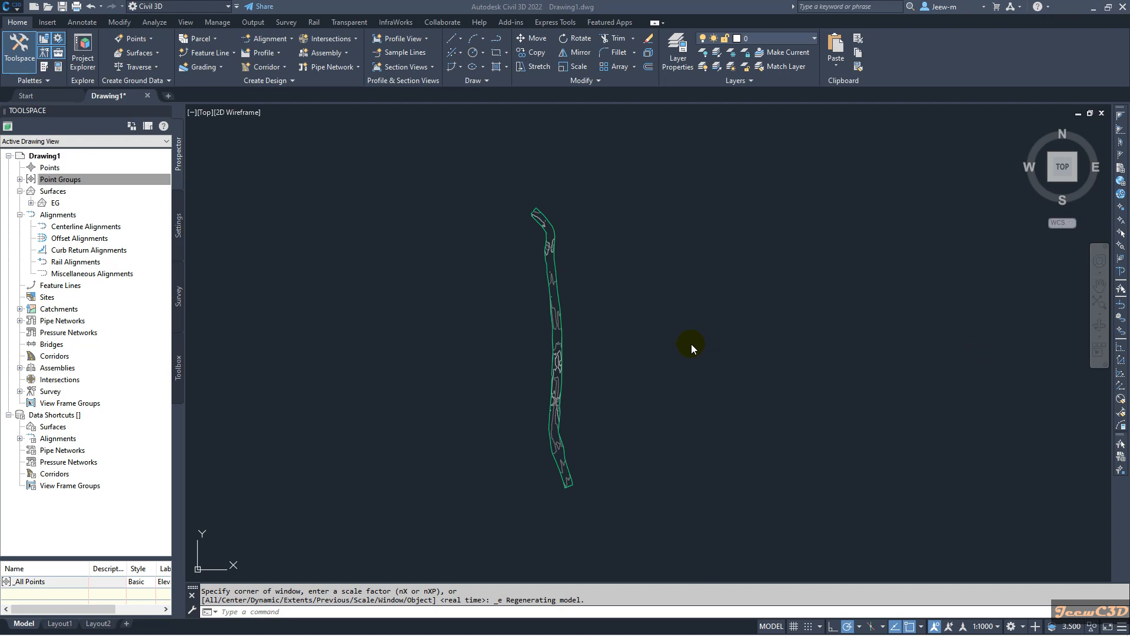
pyautogui.moveTo(504, 390)
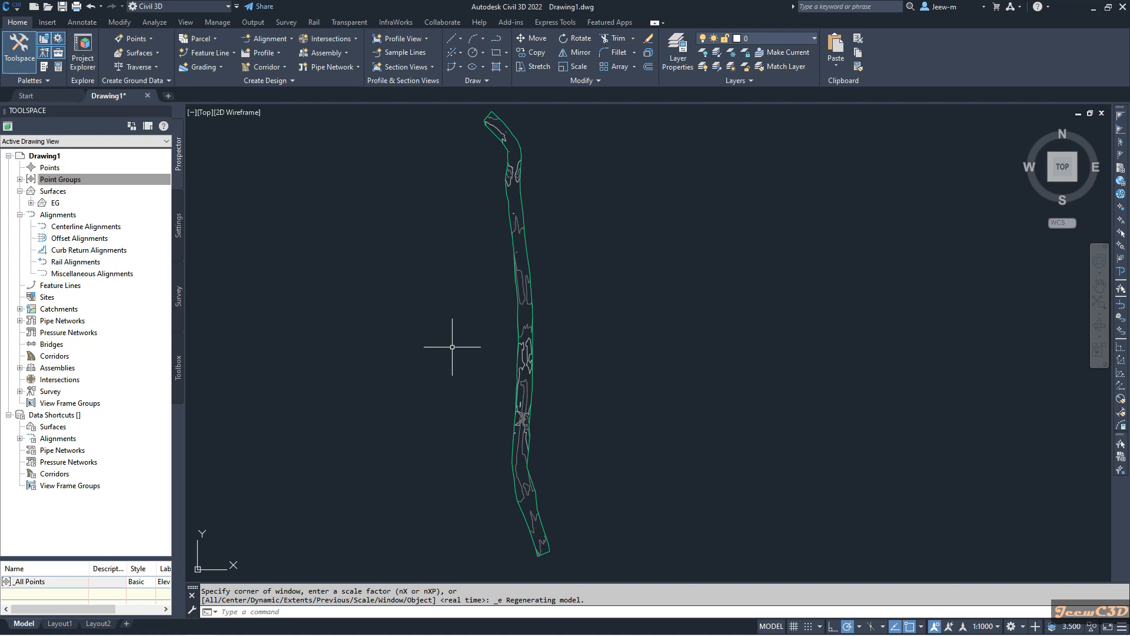
pyautogui.moveTo(338, 261)
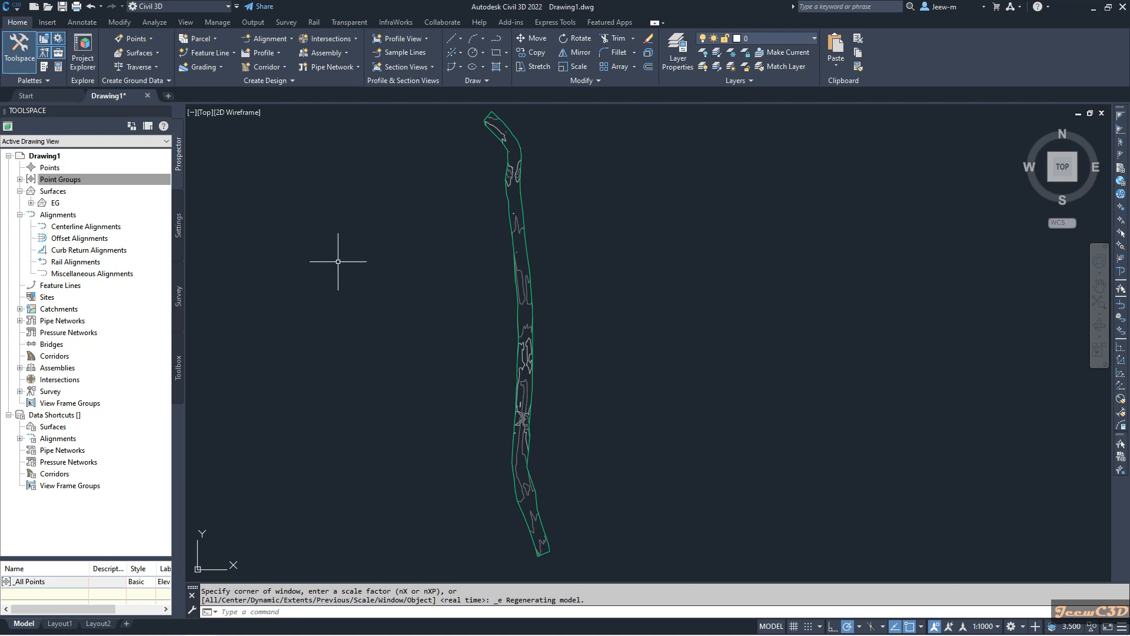
# Review the EG surface's properties and definition in Prospector, then close them
pyautogui.click(21, 179)
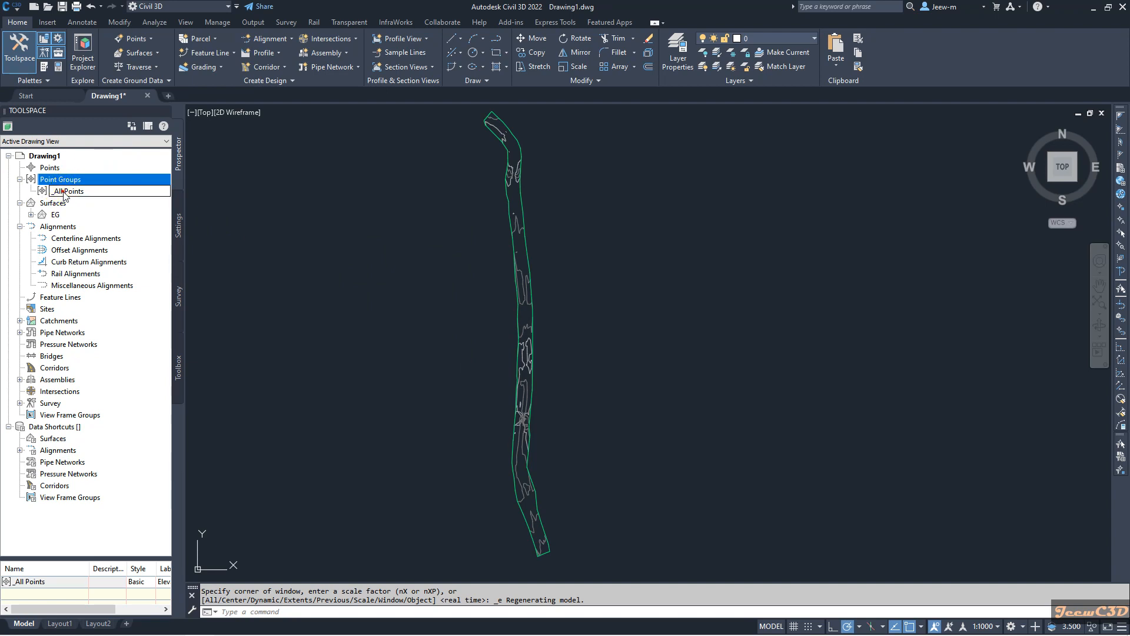
pyautogui.moveTo(80, 191)
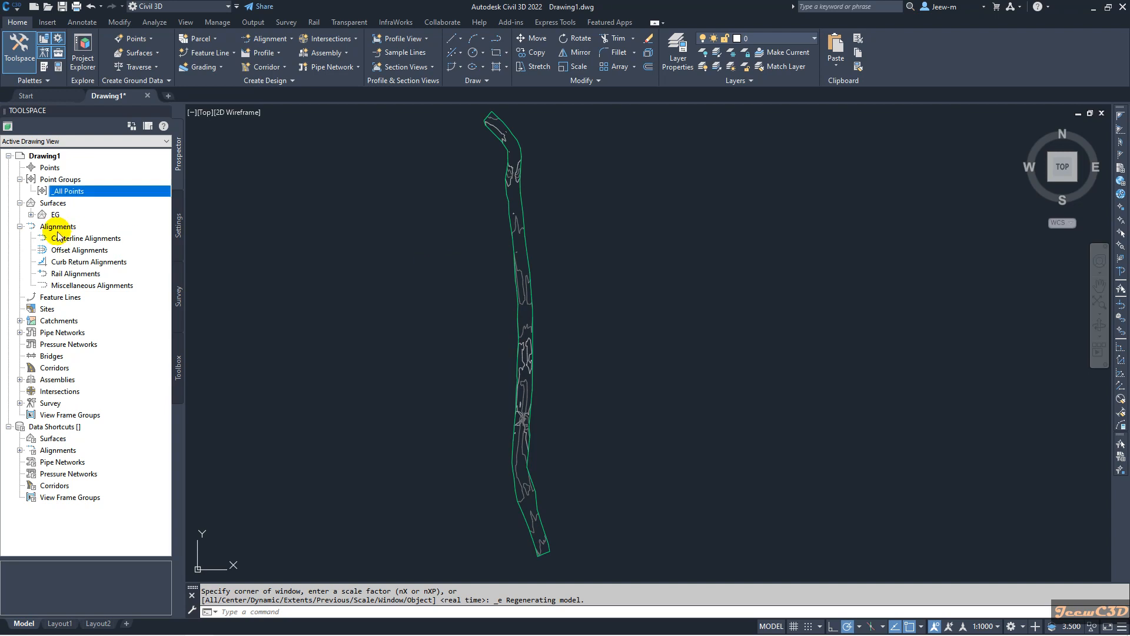
pyautogui.click(54, 215)
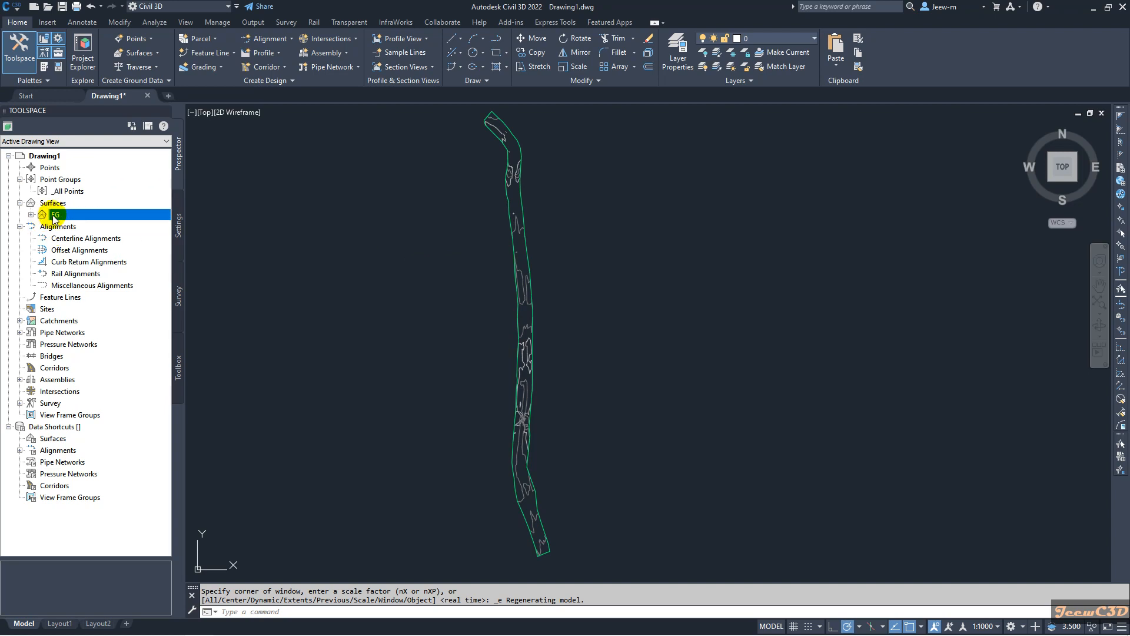
pyautogui.rightClick(53, 214)
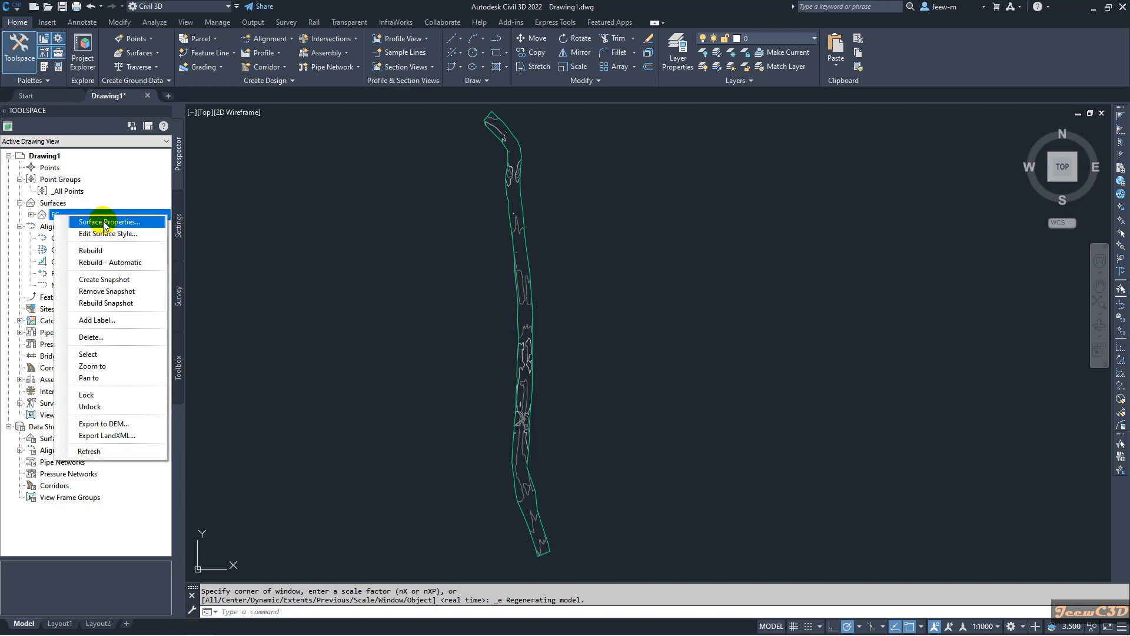
pyautogui.click(110, 221)
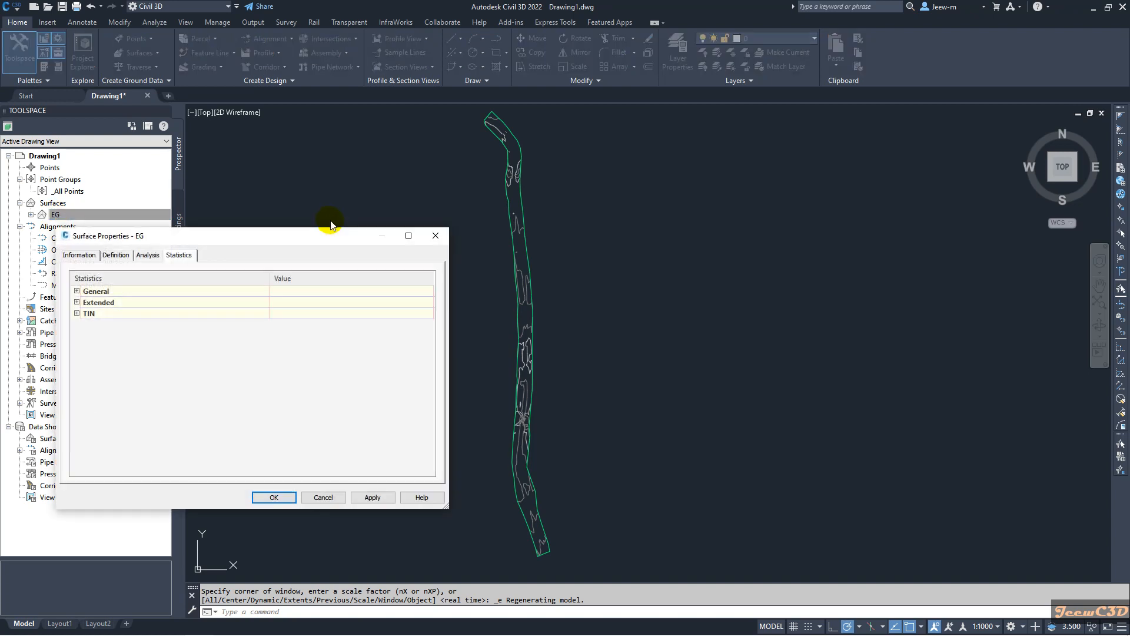
pyautogui.click(242, 240)
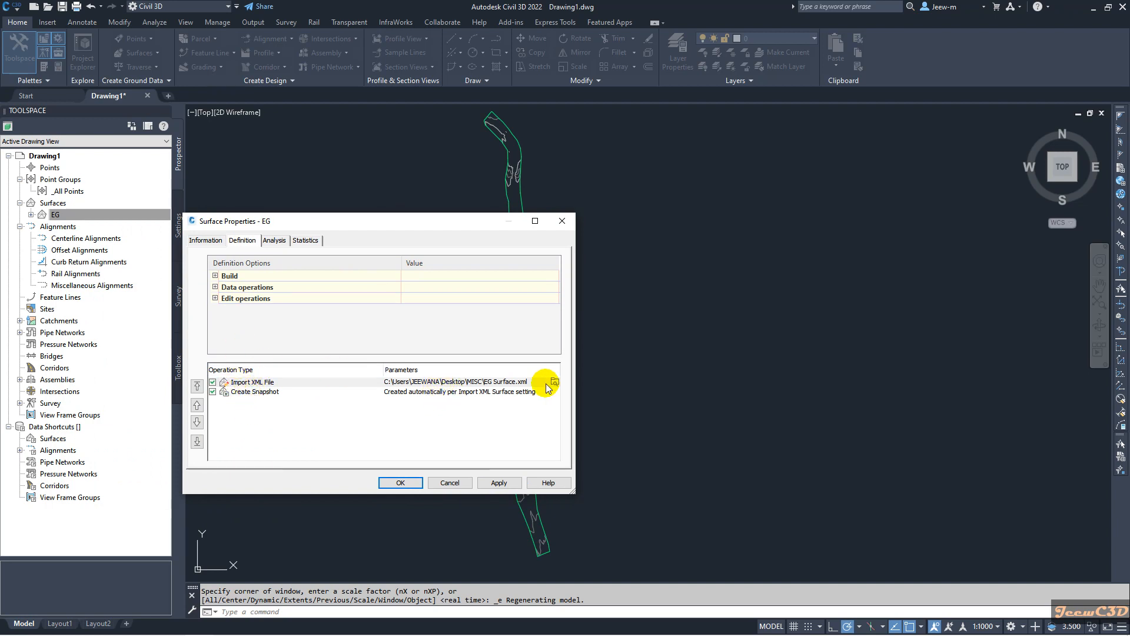
pyautogui.moveTo(525, 382)
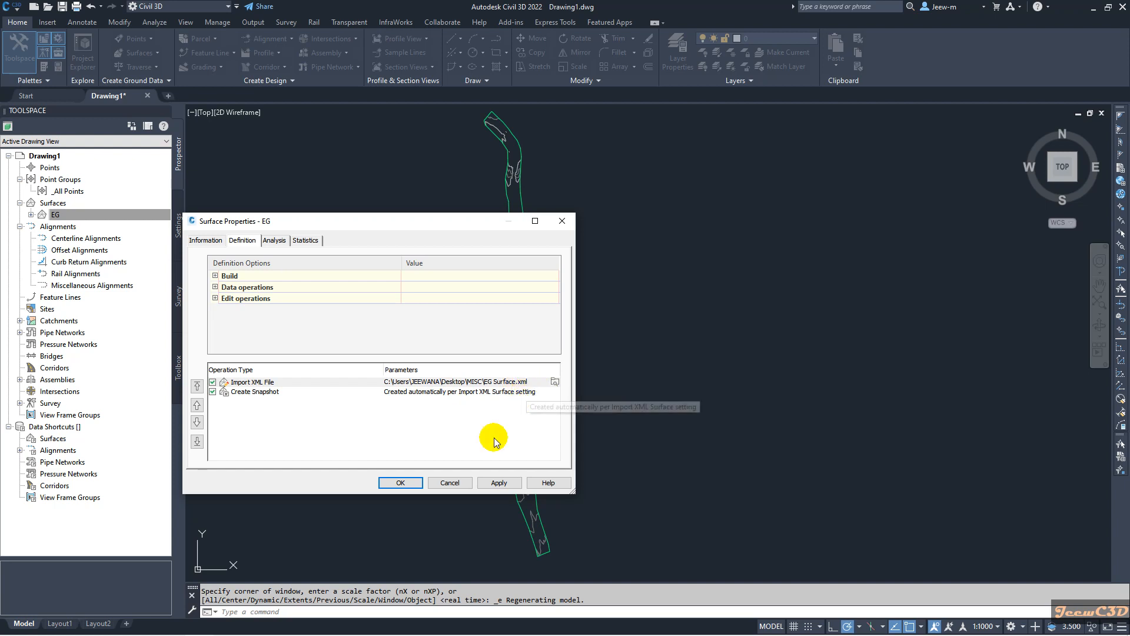
pyautogui.click(400, 483)
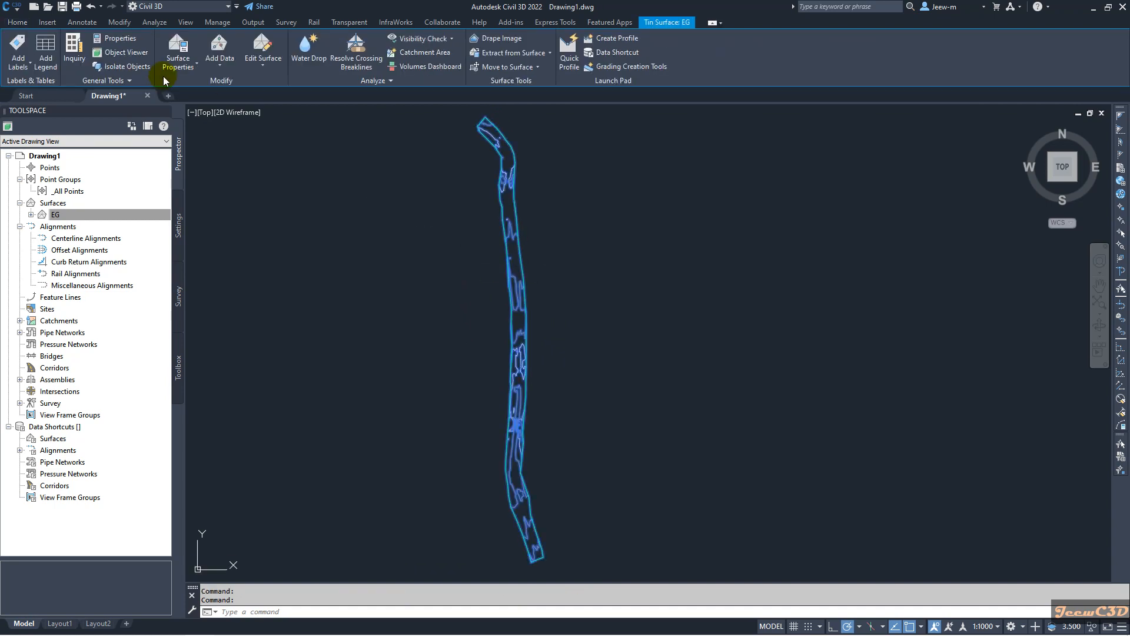
# Turn off the Points component in the EG surface style's Display settings
pyautogui.click(177, 53)
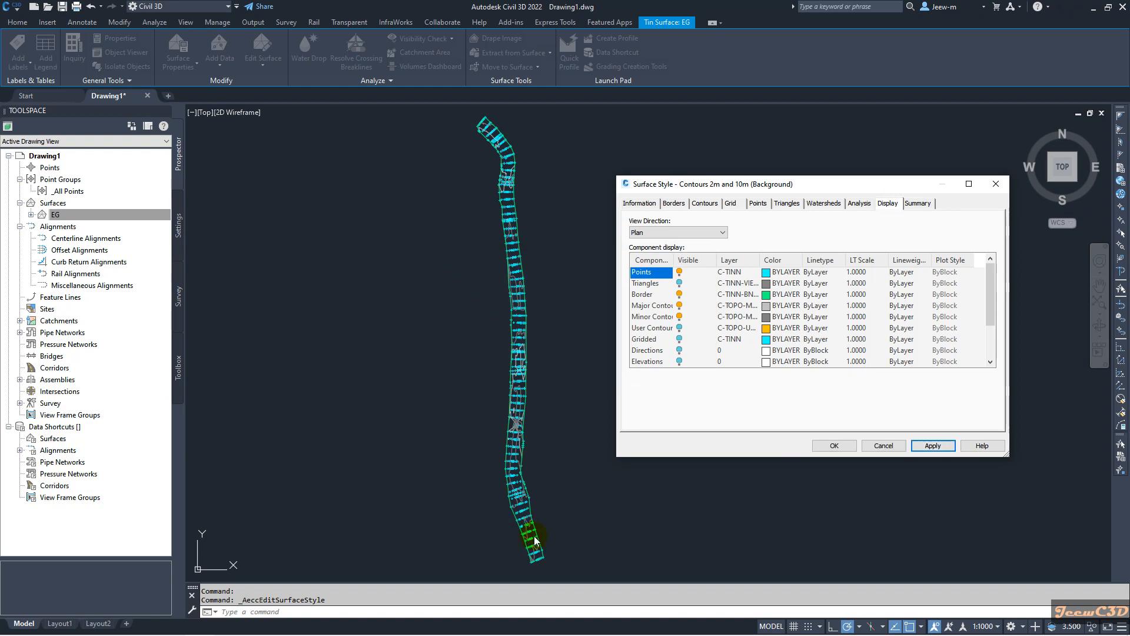
pyautogui.moveTo(518, 231)
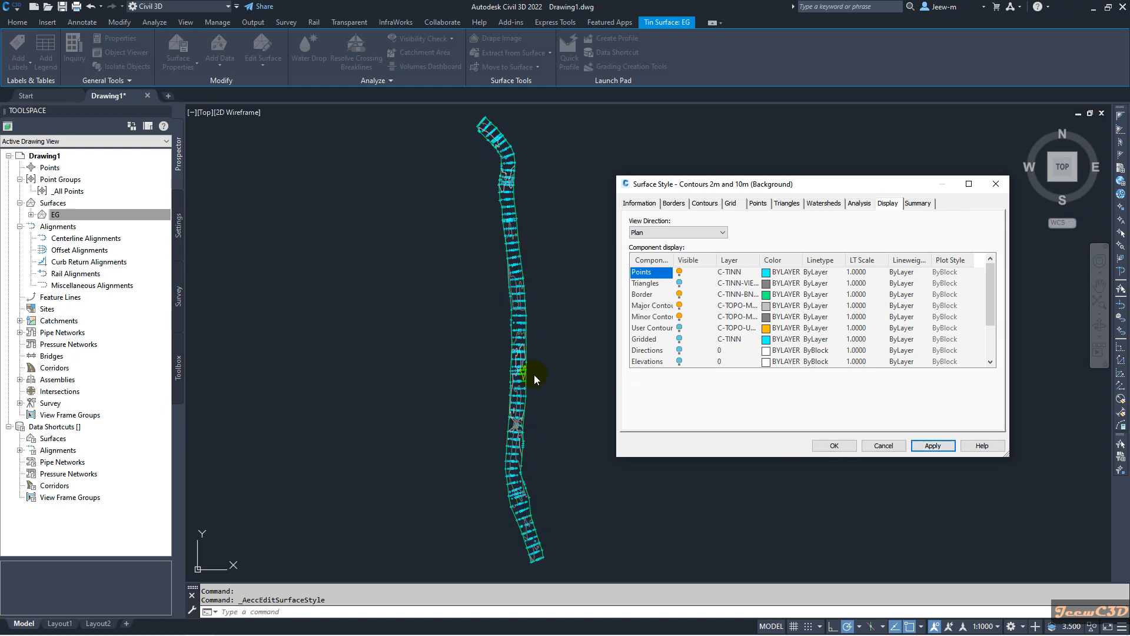
pyautogui.moveTo(579, 342)
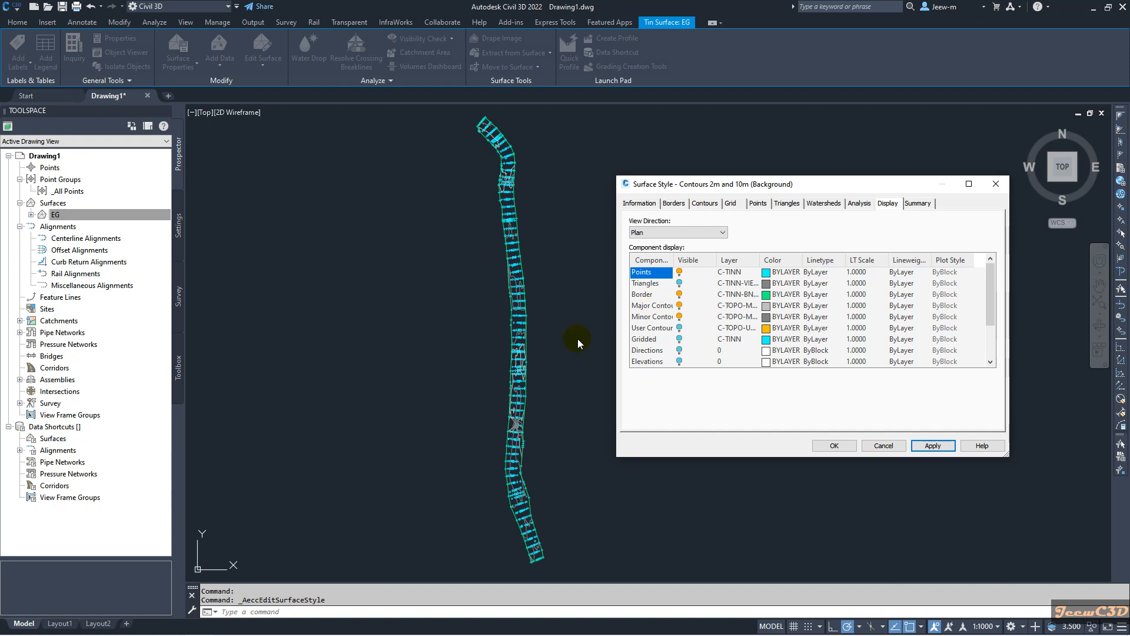
pyautogui.moveTo(523, 243)
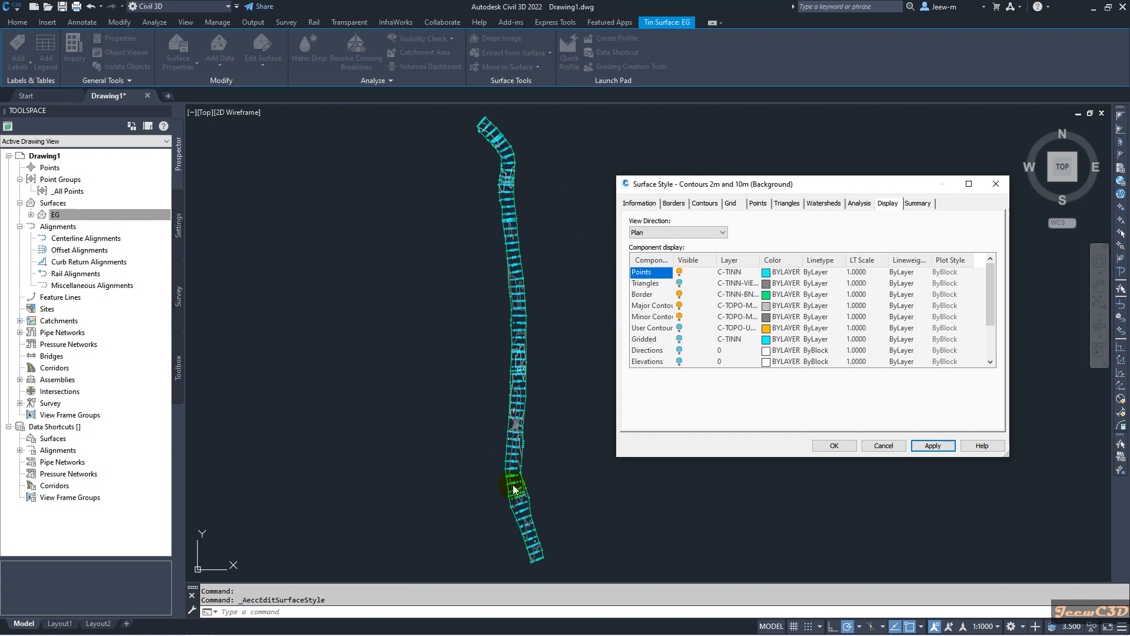
pyautogui.moveTo(518, 236)
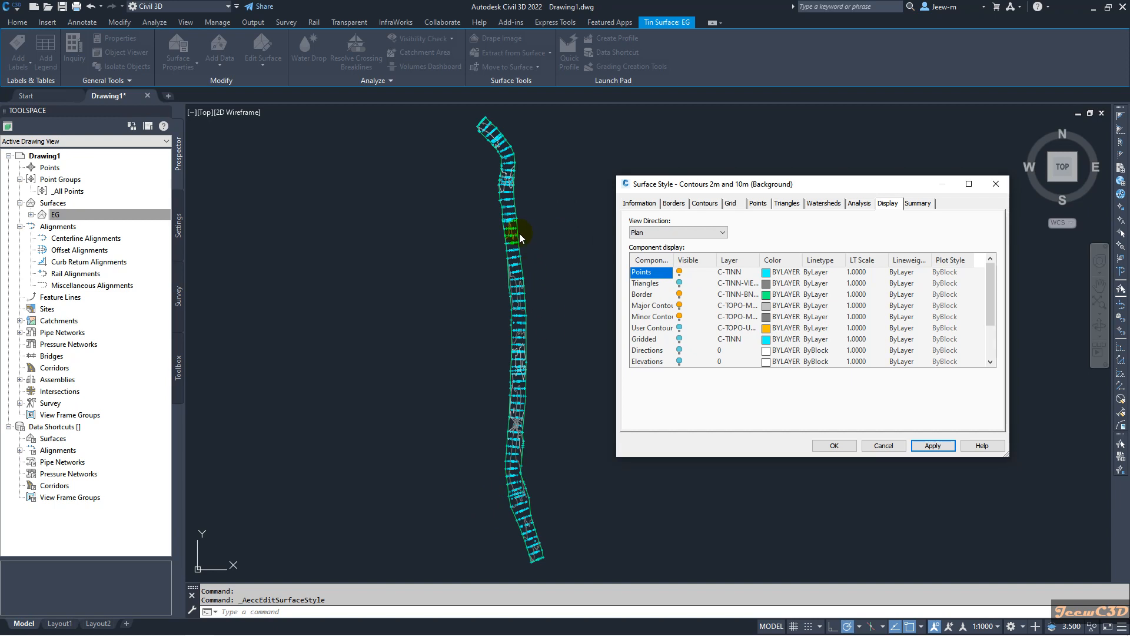
pyautogui.moveTo(511, 412)
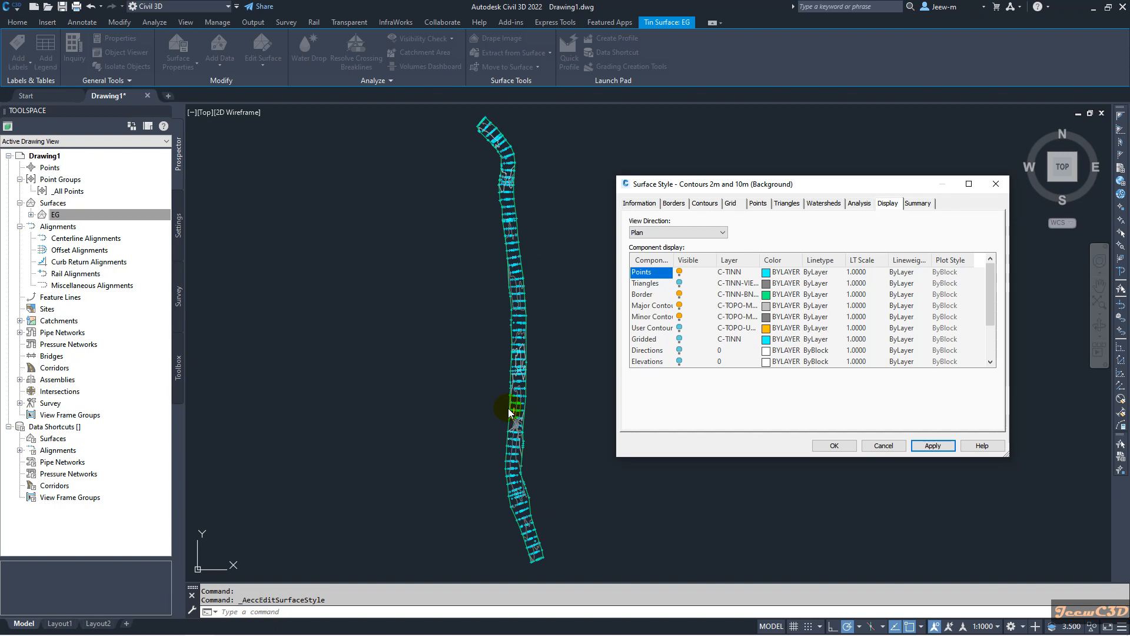
pyautogui.moveTo(613, 341)
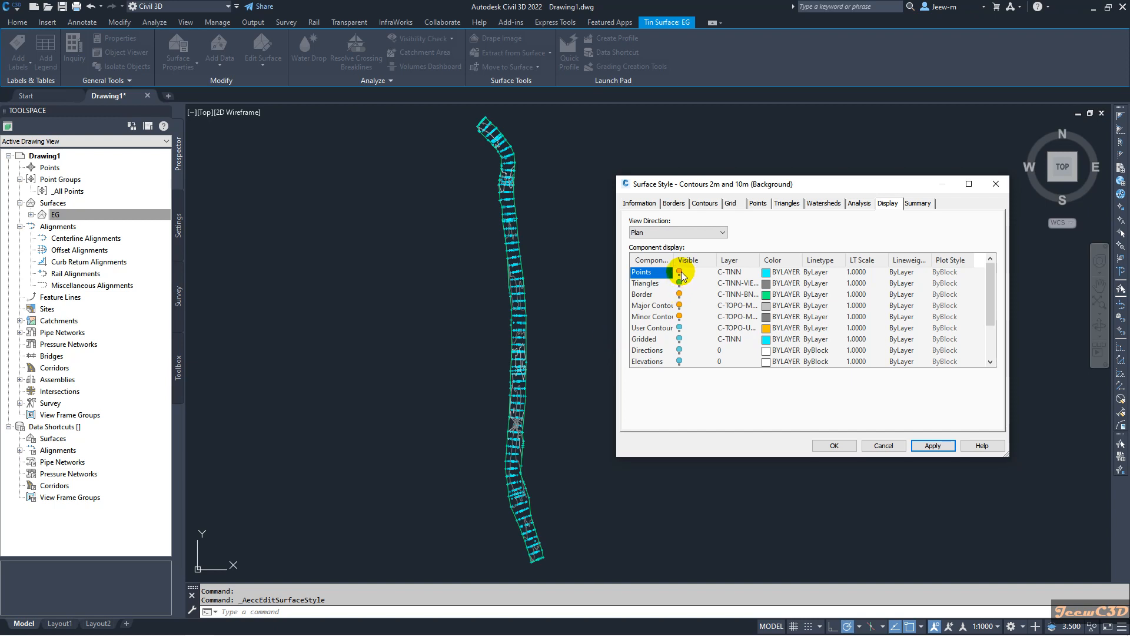
pyautogui.click(679, 272)
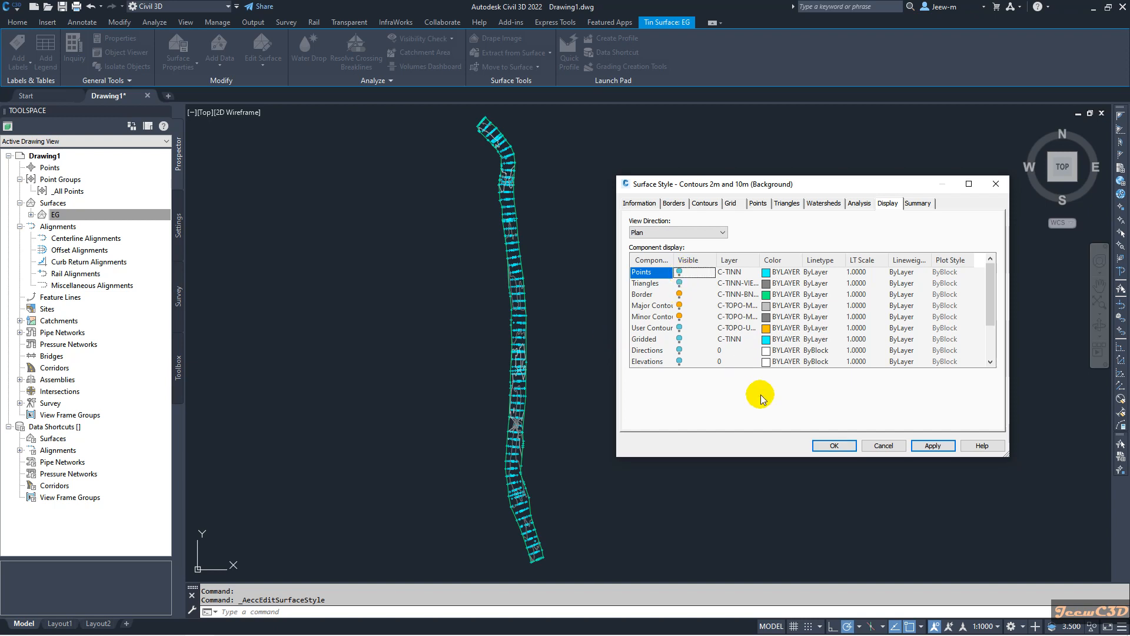
pyautogui.click(834, 445)
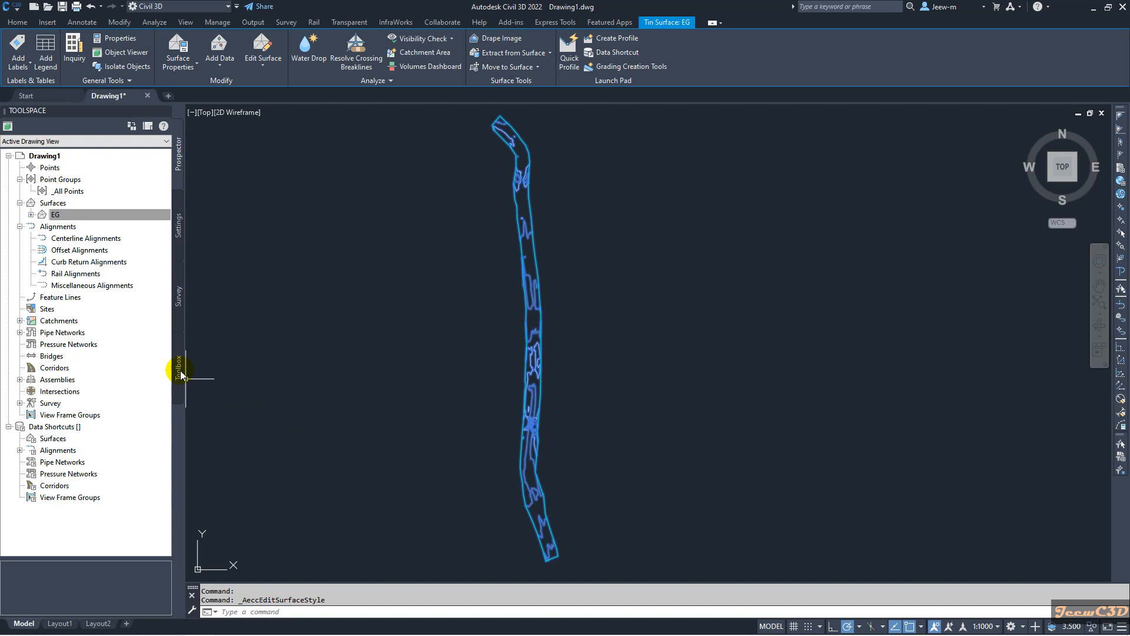
# Execute the Surface Points to CSV report from the Toolspace Reports Manager
pyautogui.click(179, 371)
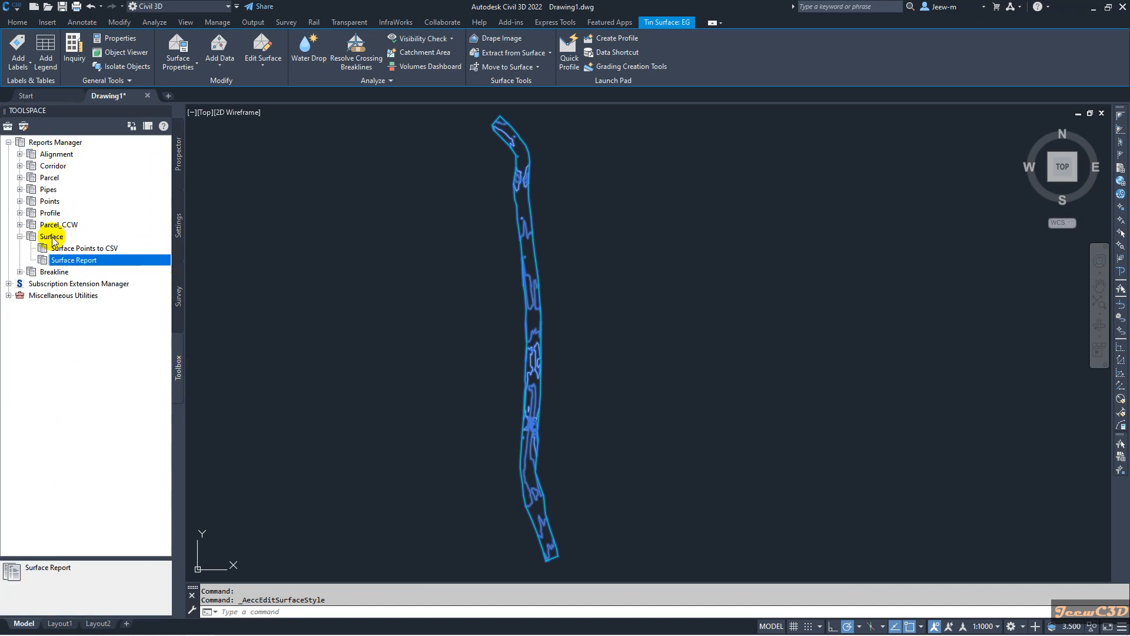
pyautogui.click(85, 249)
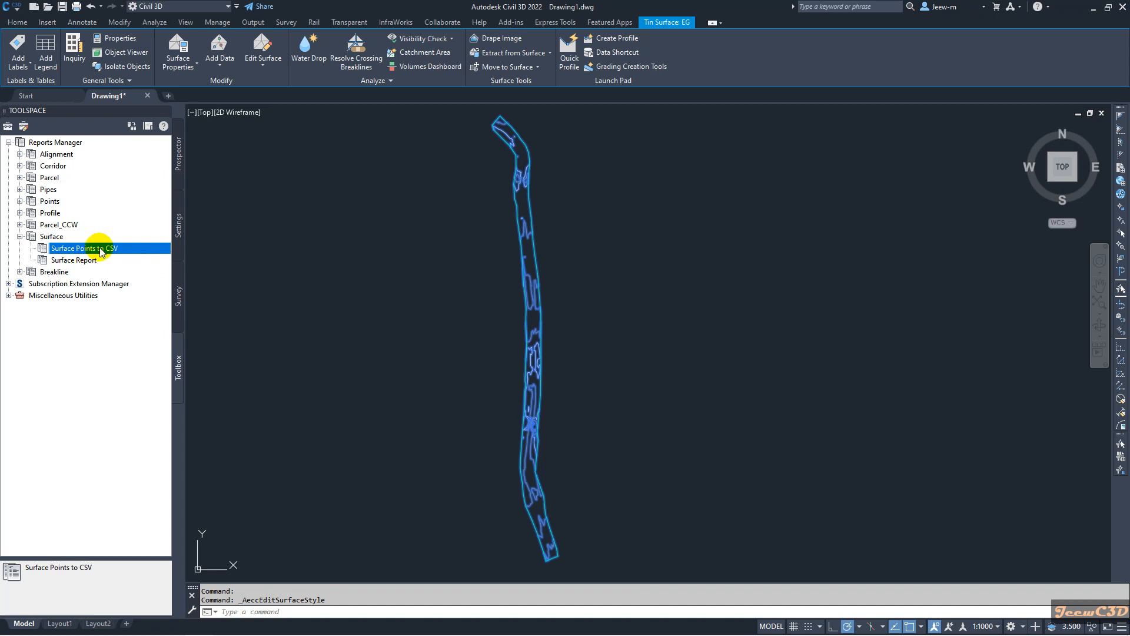
pyautogui.moveTo(97, 254)
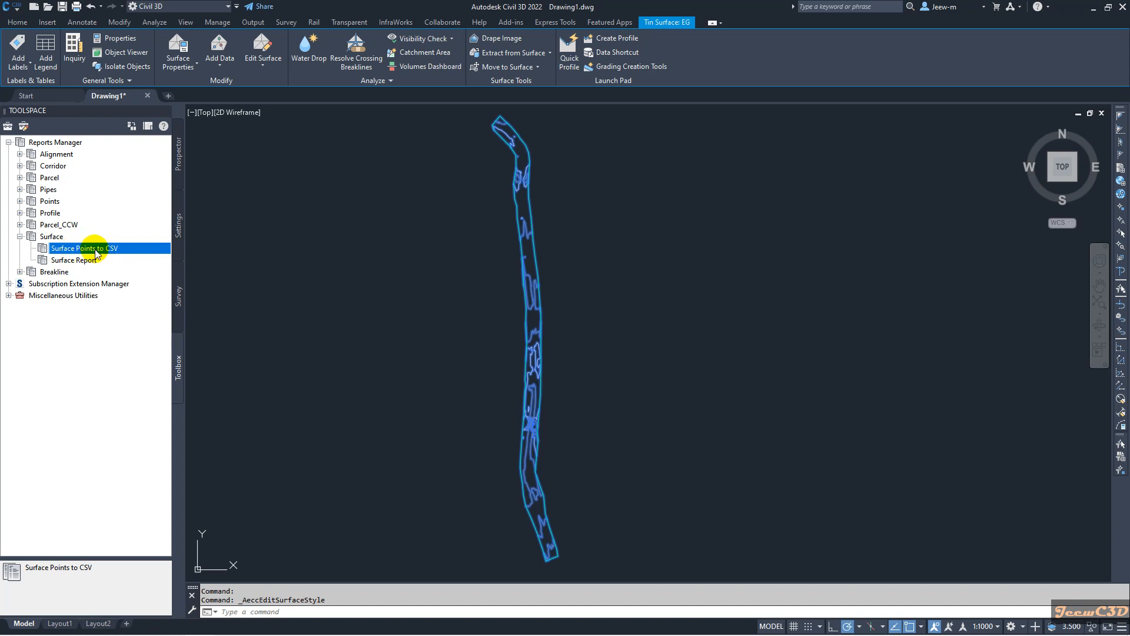
pyautogui.rightClick(89, 247)
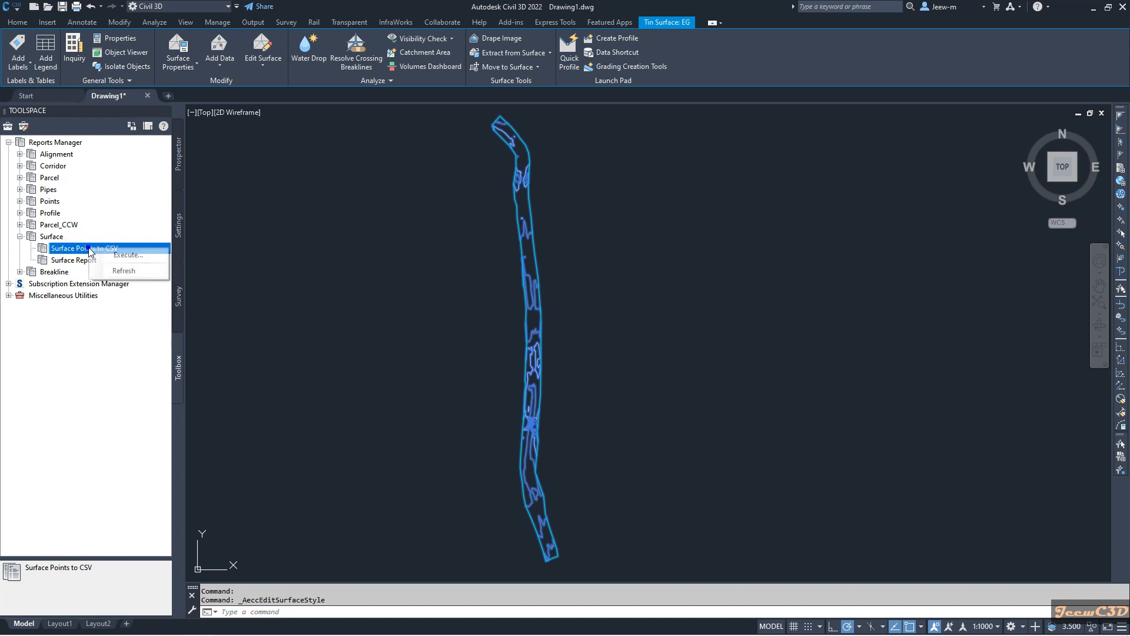
pyautogui.click(127, 254)
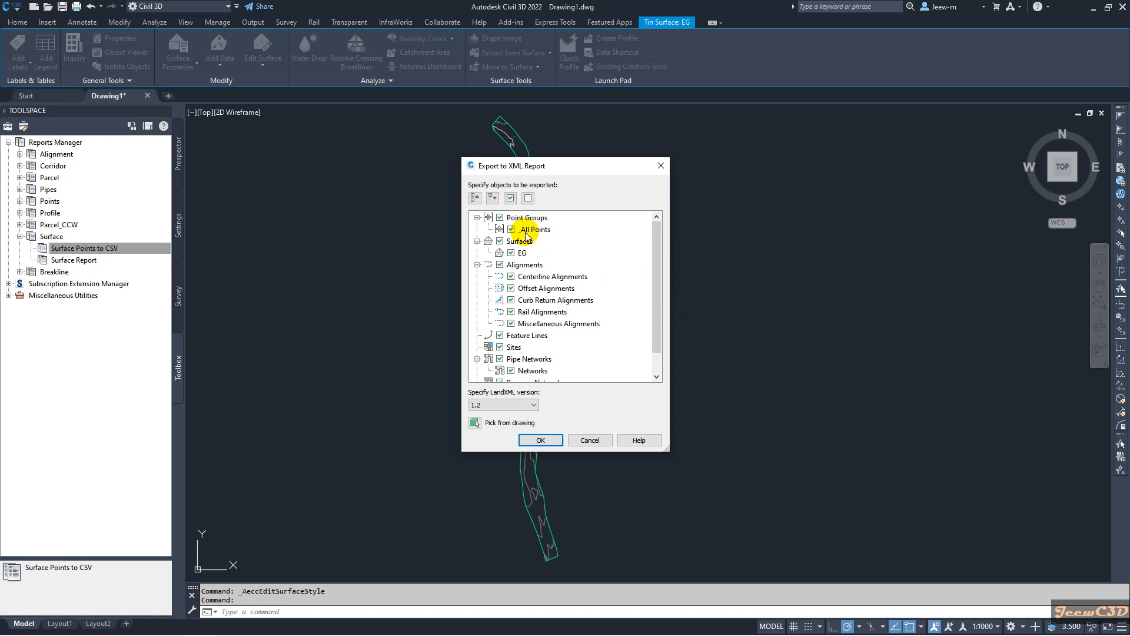
# Clear all objects, keep only the EG surface checked and confirm the export
pyautogui.click(510, 252)
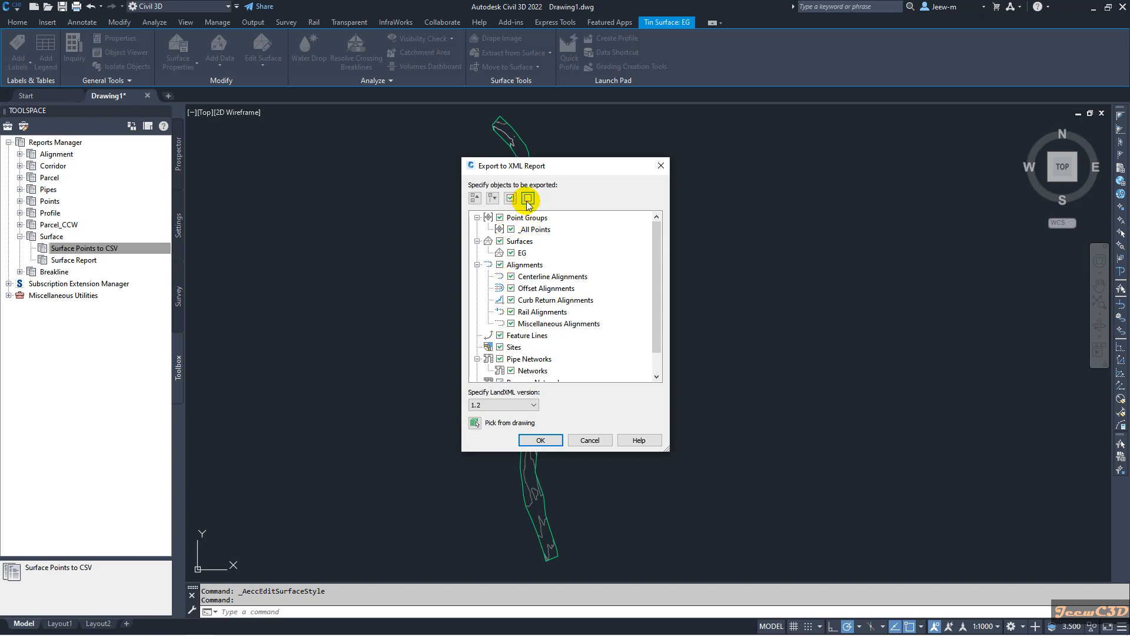
pyautogui.click(528, 198)
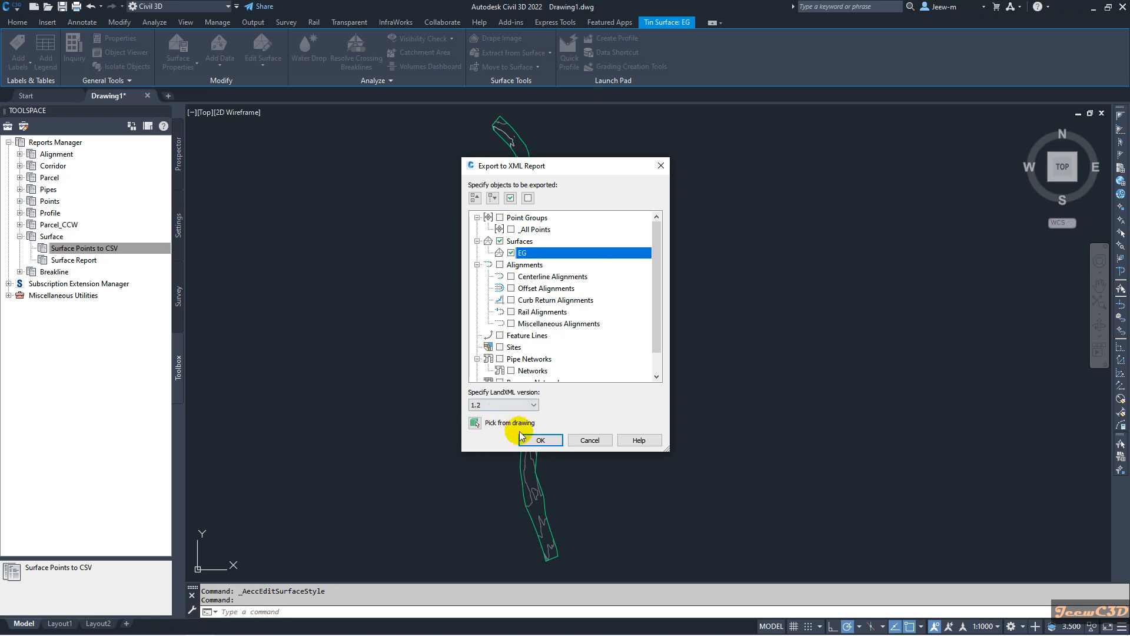
pyautogui.click(542, 441)
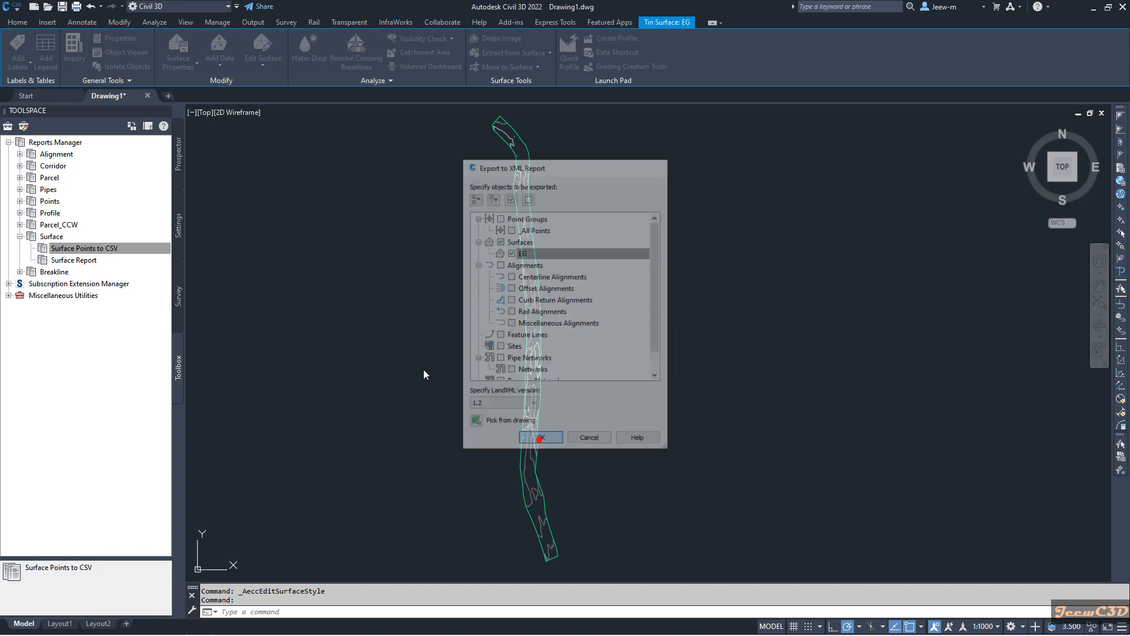
pyautogui.click(541, 437)
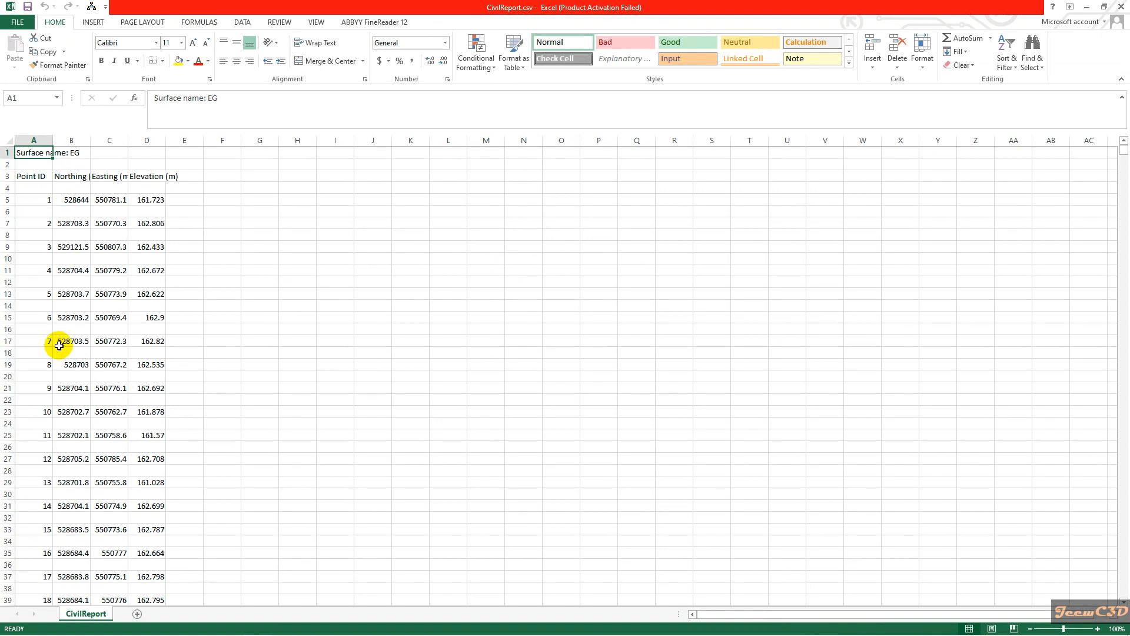
# Widen columns A to D of CivilReport.csv so full coordinate values show
pyautogui.click(70, 199)
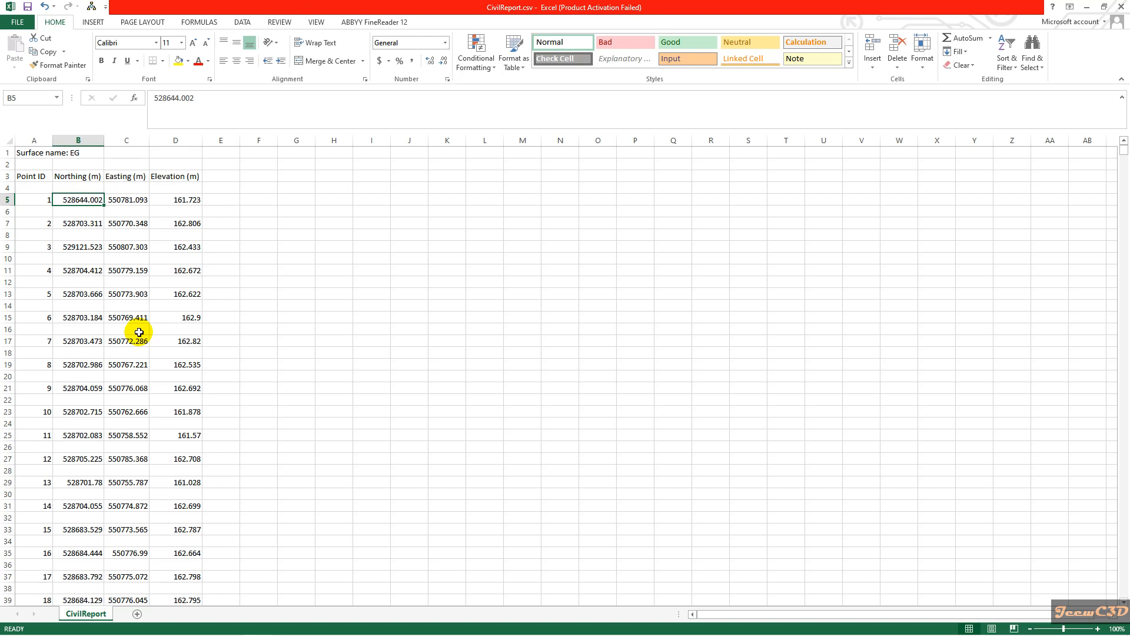
pyautogui.moveTo(228, 201)
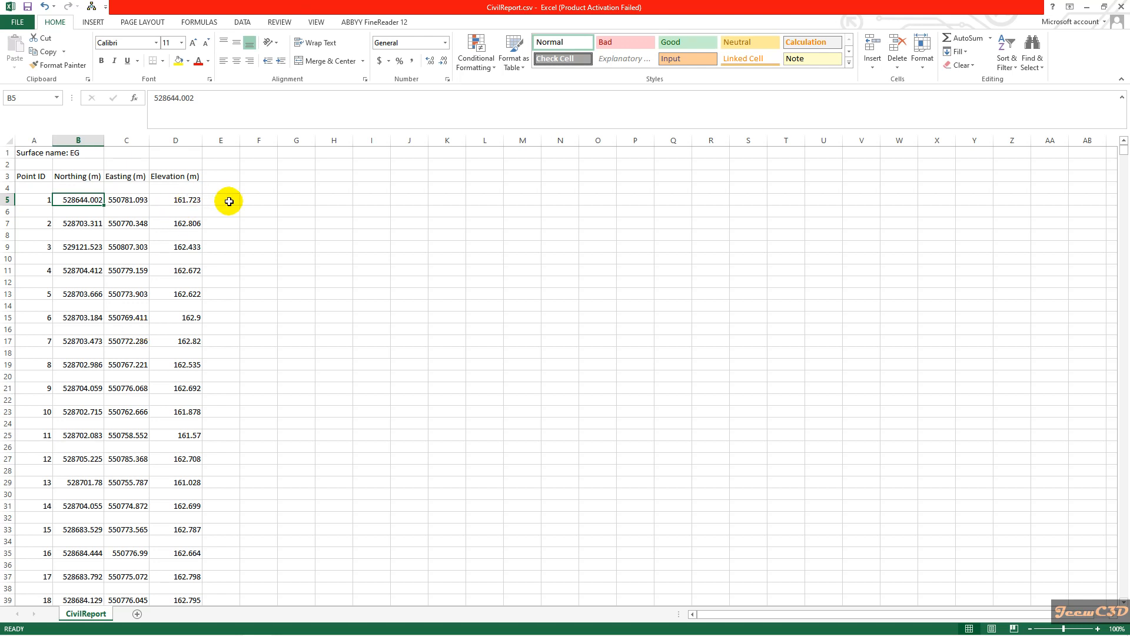
pyautogui.moveTo(224, 200)
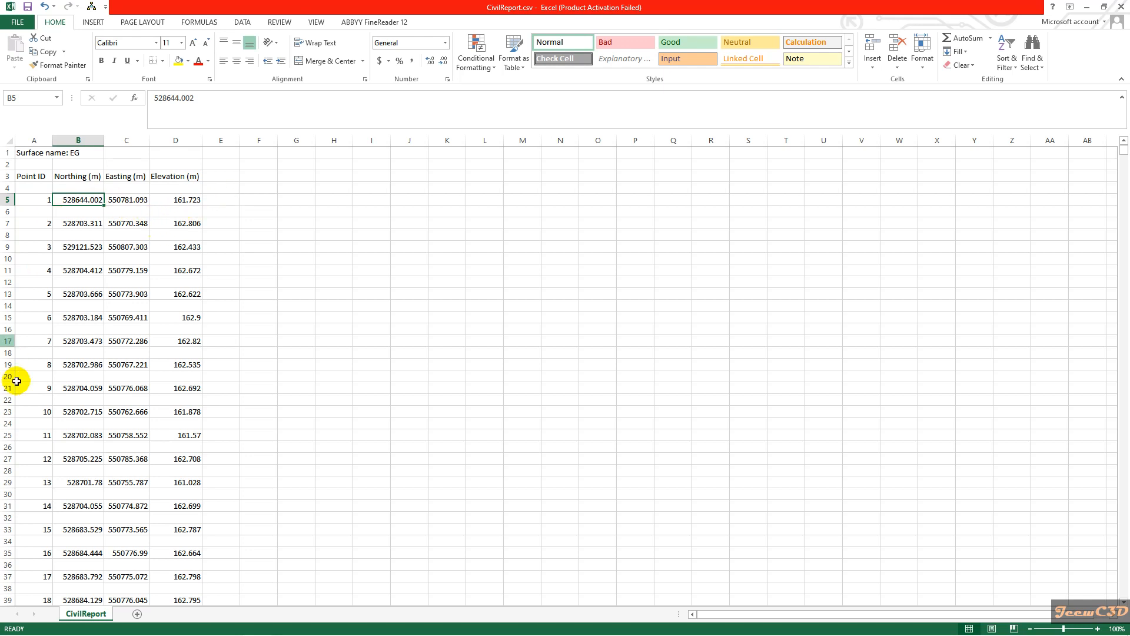
pyautogui.moveTo(255, 316)
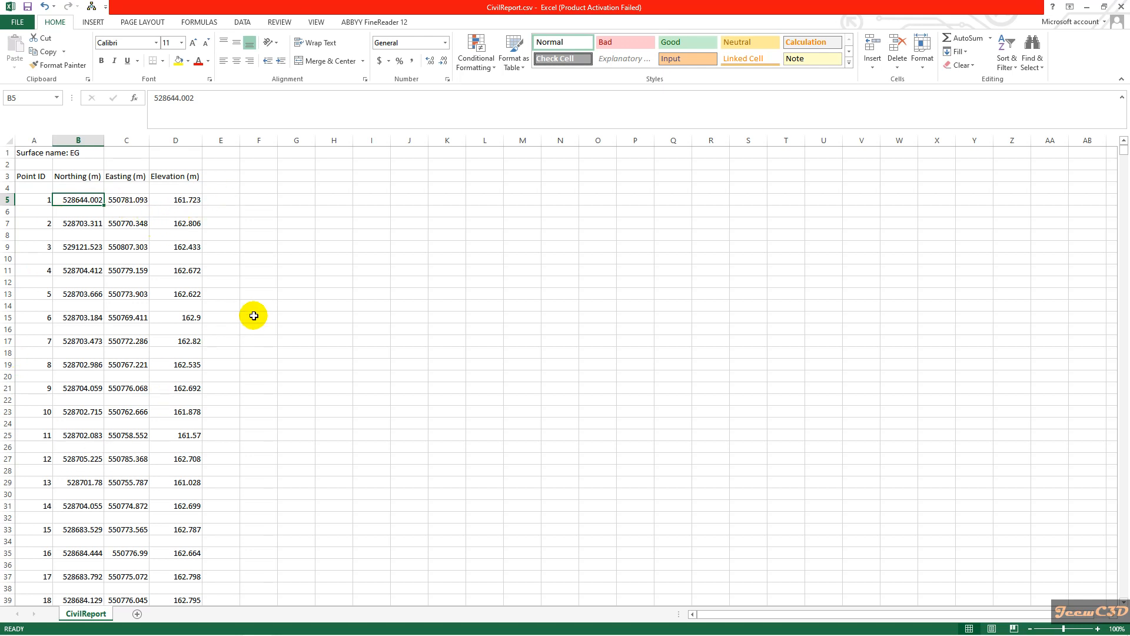
pyautogui.moveTo(249, 258)
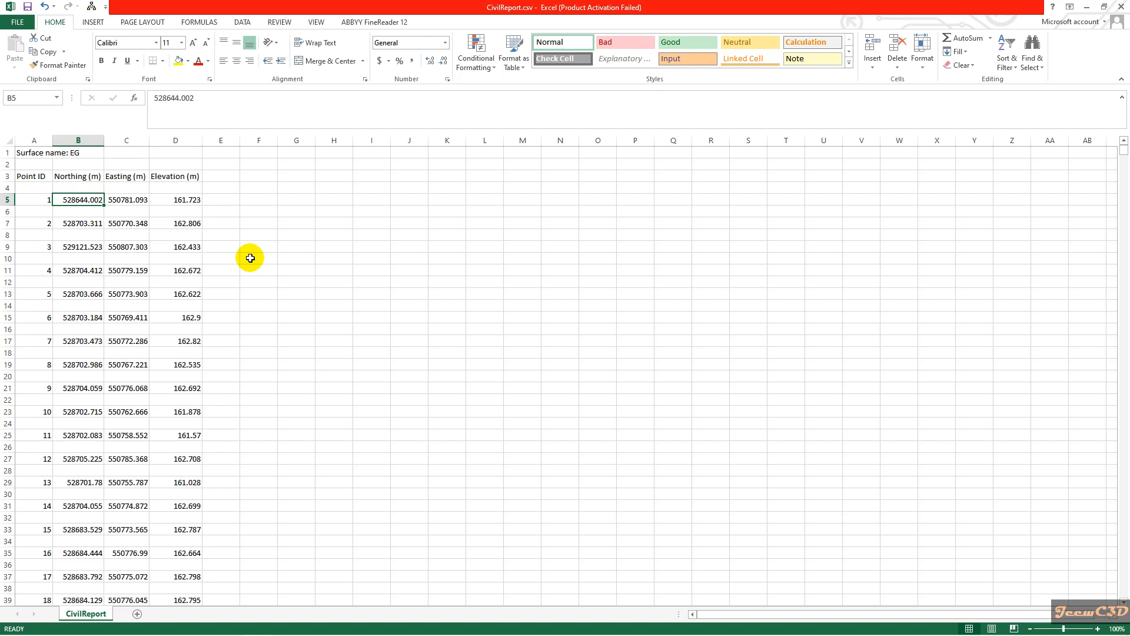
pyautogui.moveTo(212, 290)
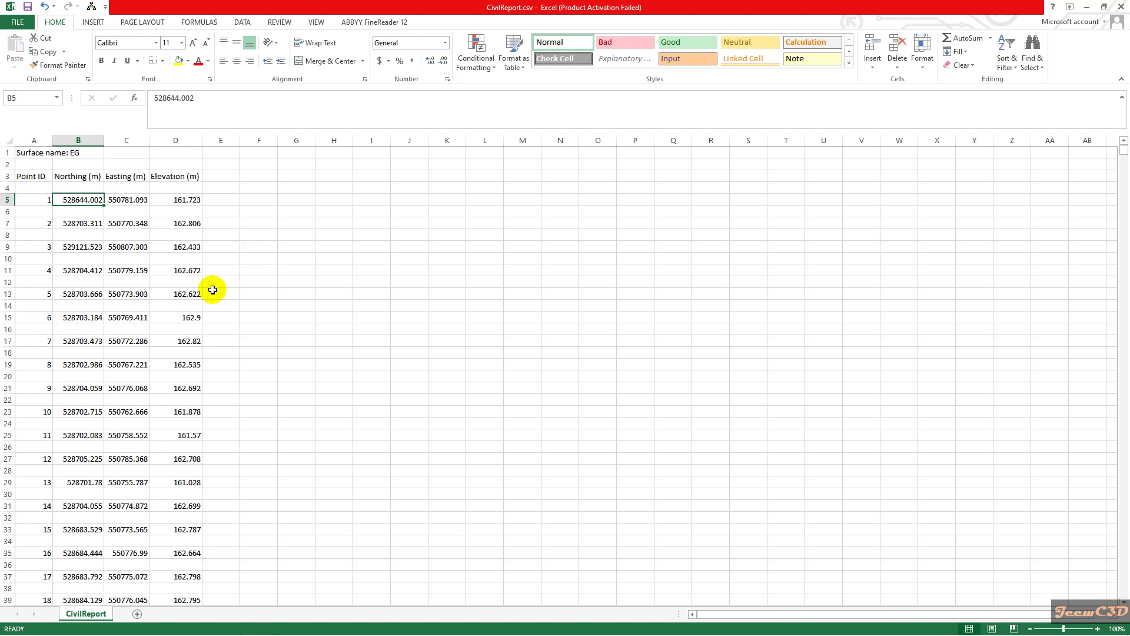
pyautogui.moveTo(31, 213)
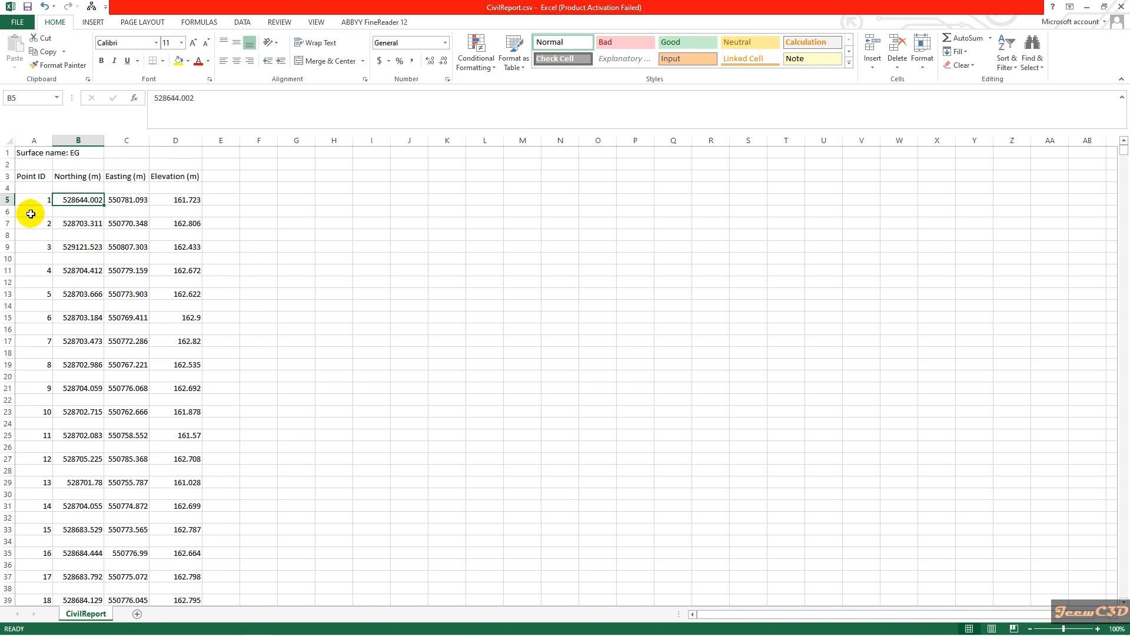
# Select the point data in A4:D2017 and delete the blank rows between points
pyautogui.click(33, 223)
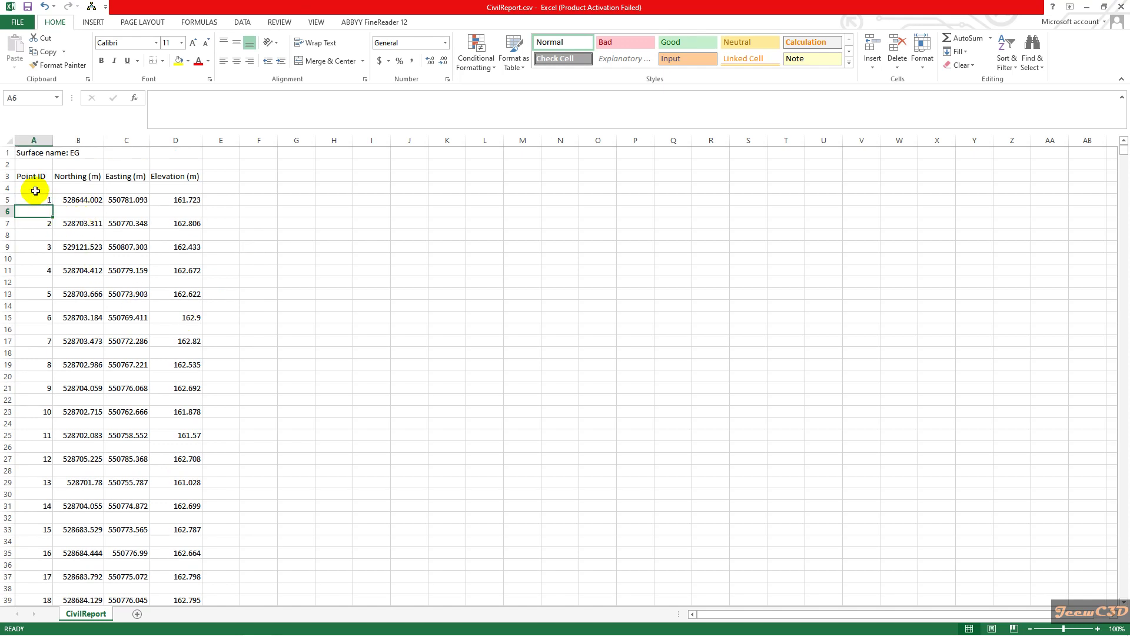
pyautogui.moveTo(35, 187); pyautogui.dragTo(219, 223)
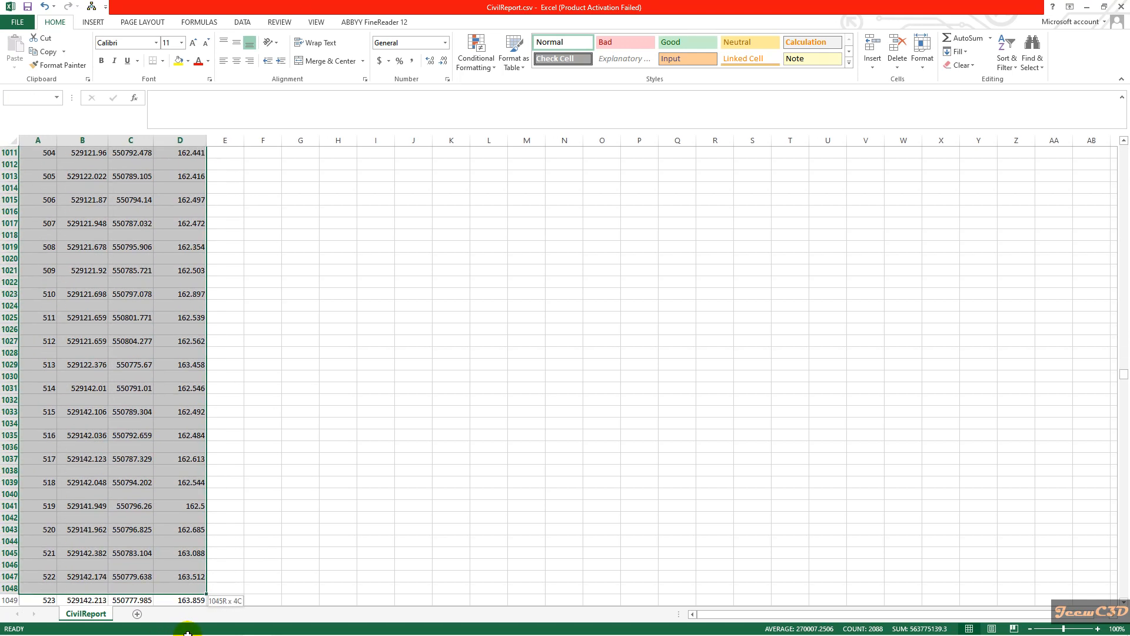
pyautogui.scroll(-3)
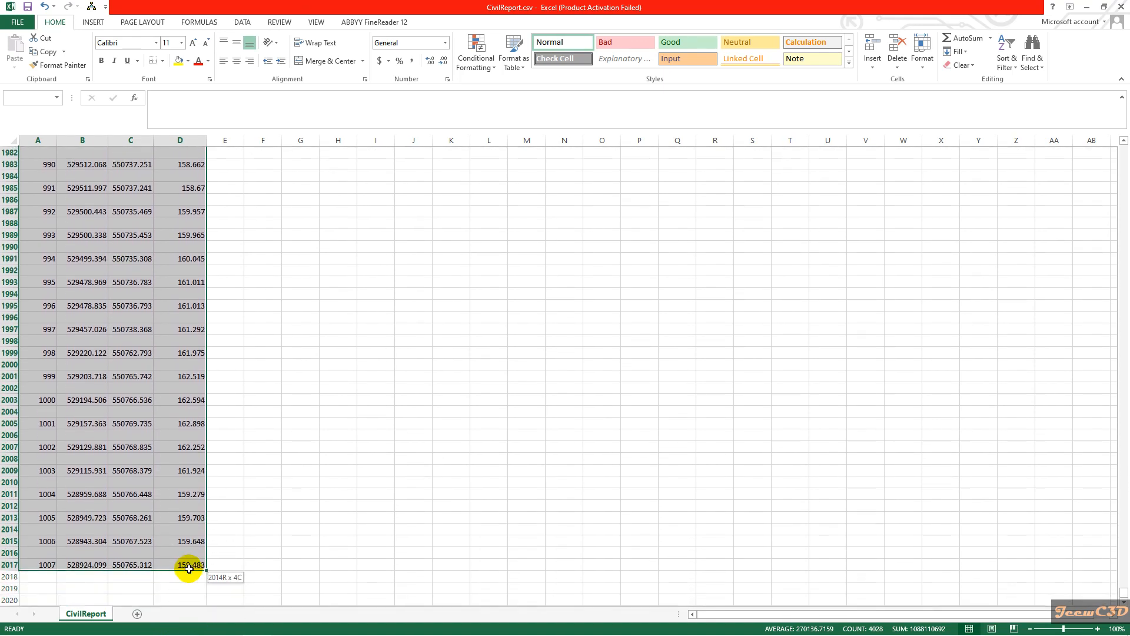
pyautogui.rightClick(188, 565)
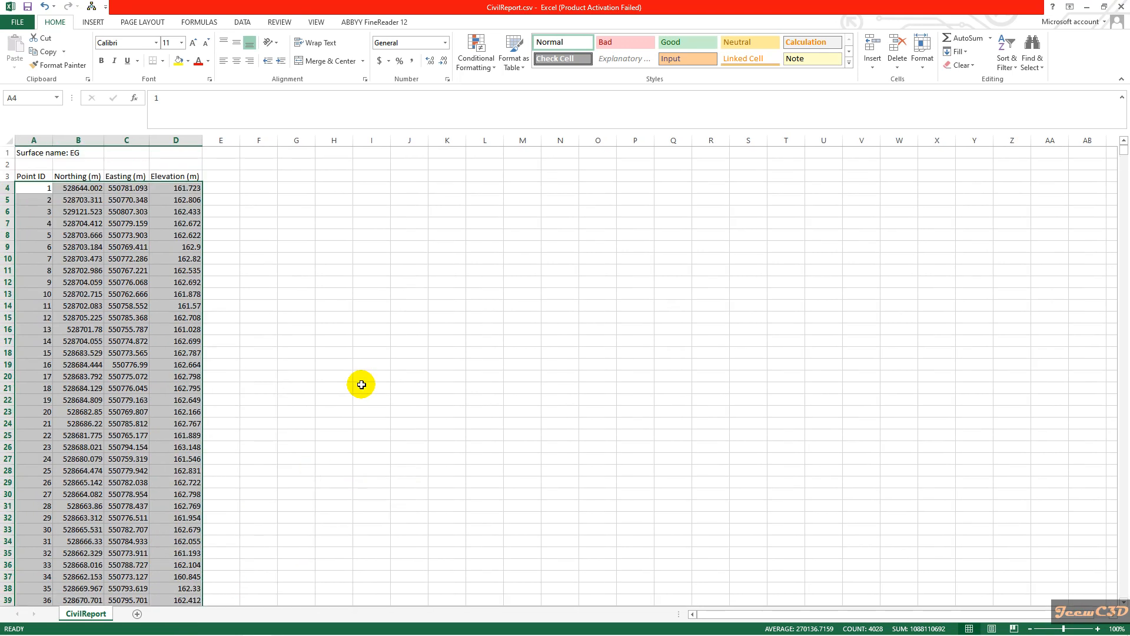
pyautogui.click(33, 247)
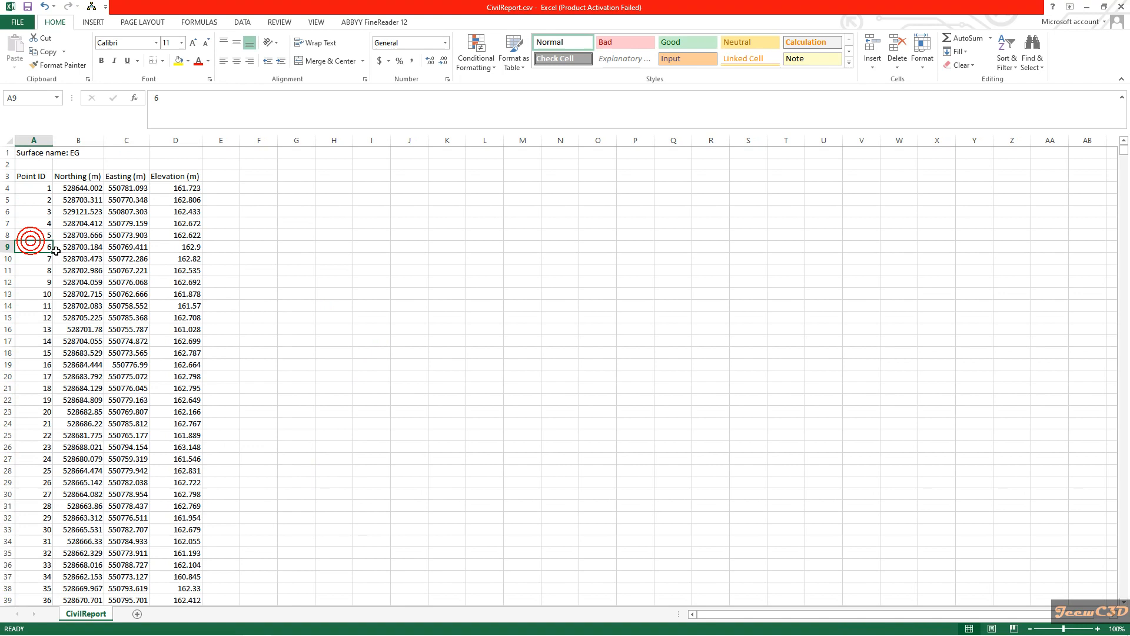
pyautogui.scroll(-3)
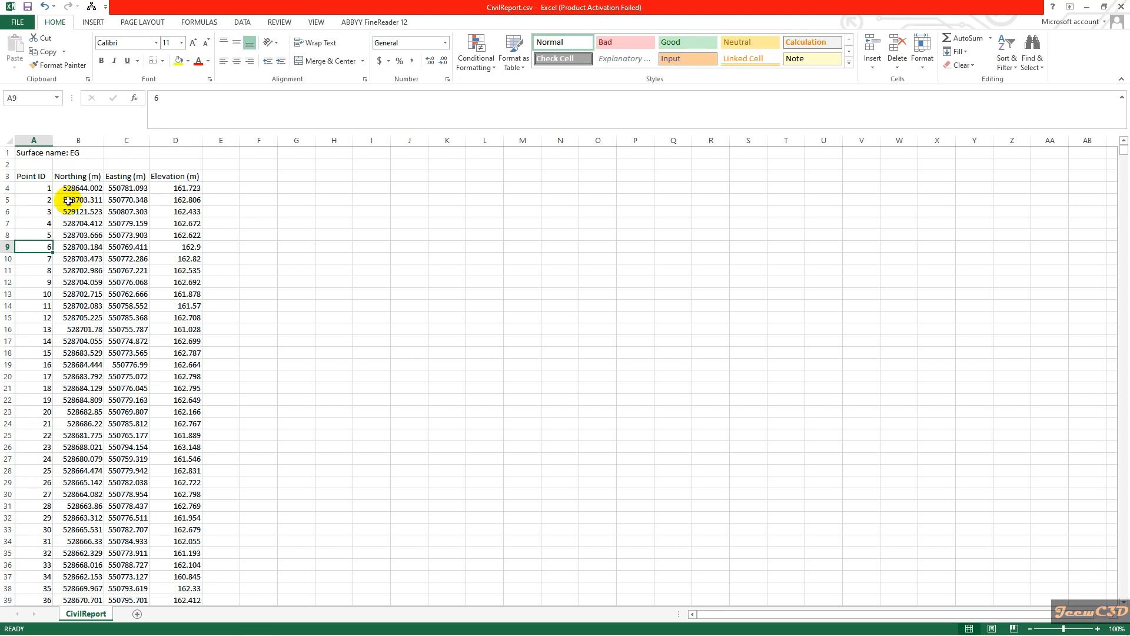
pyautogui.moveTo(10, 173)
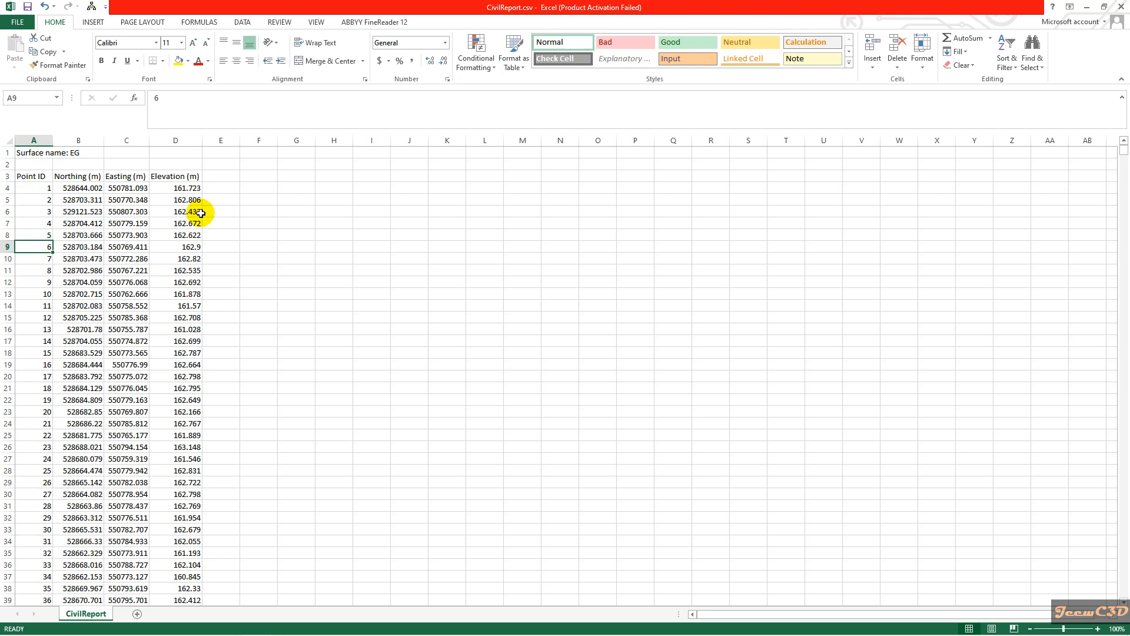
pyautogui.moveTo(433, 249)
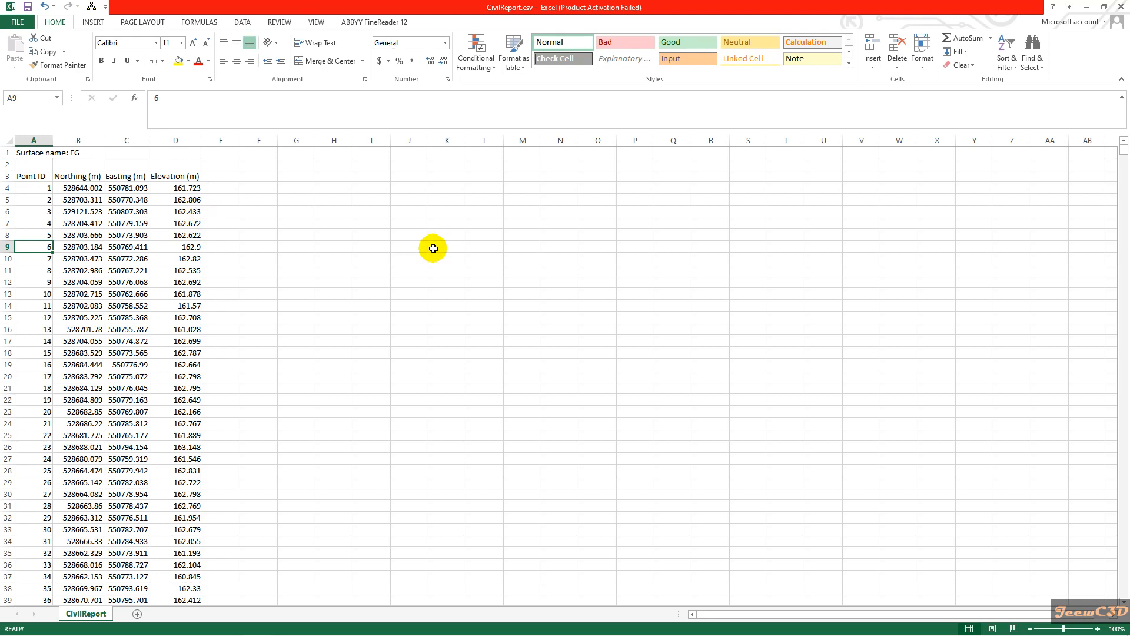